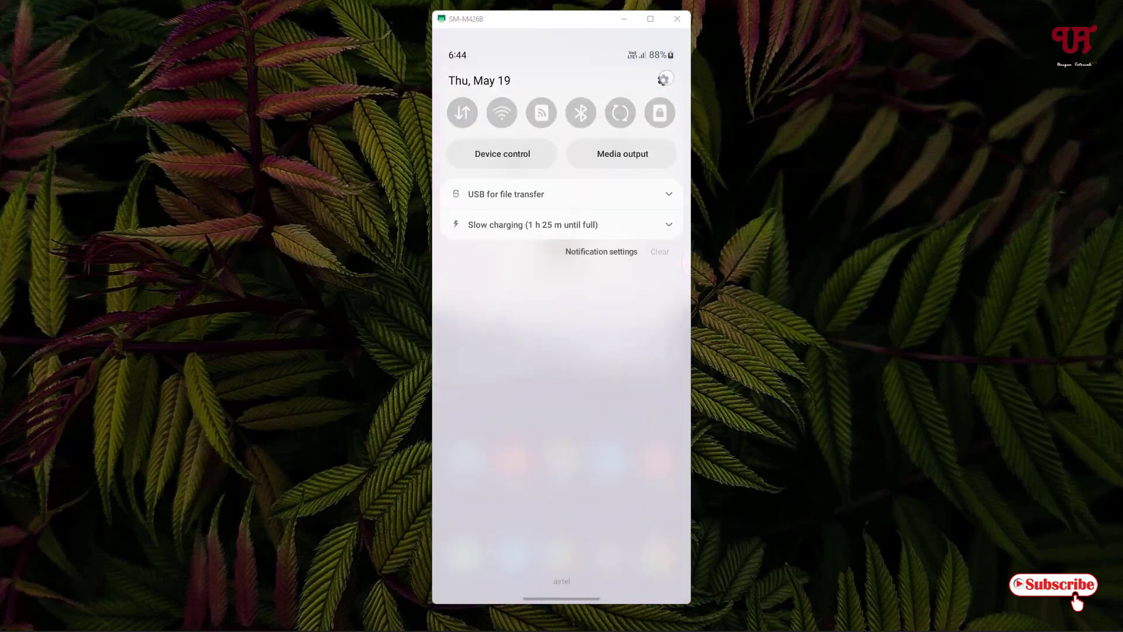
Step: Go from the notification shade's settings gear into the Display settings page
left_click(665, 79)
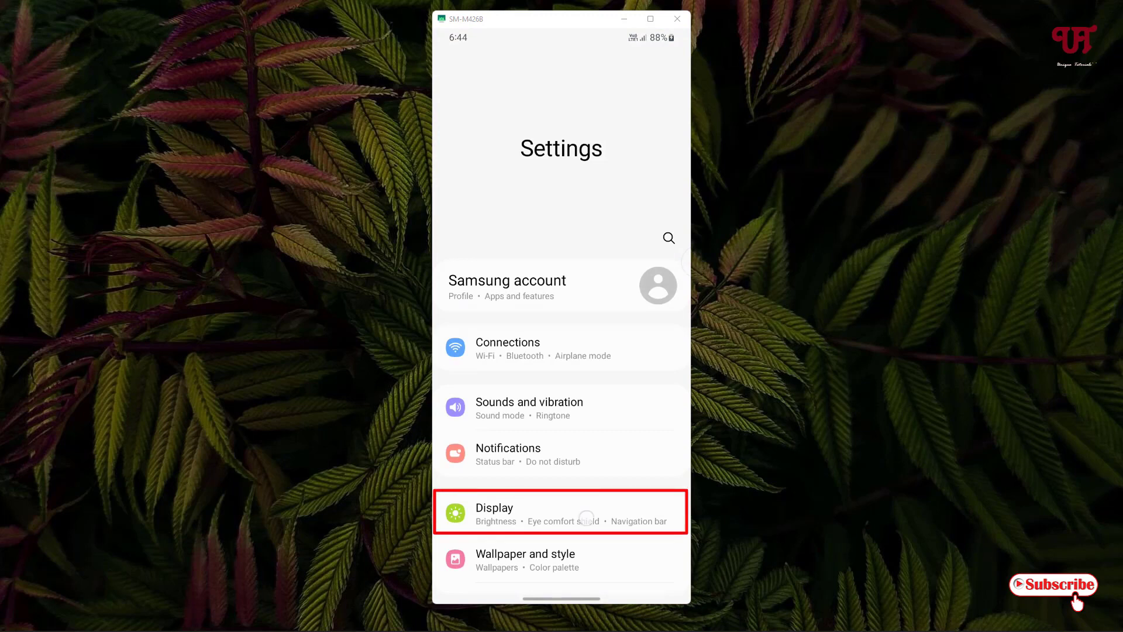
left_click(560, 513)
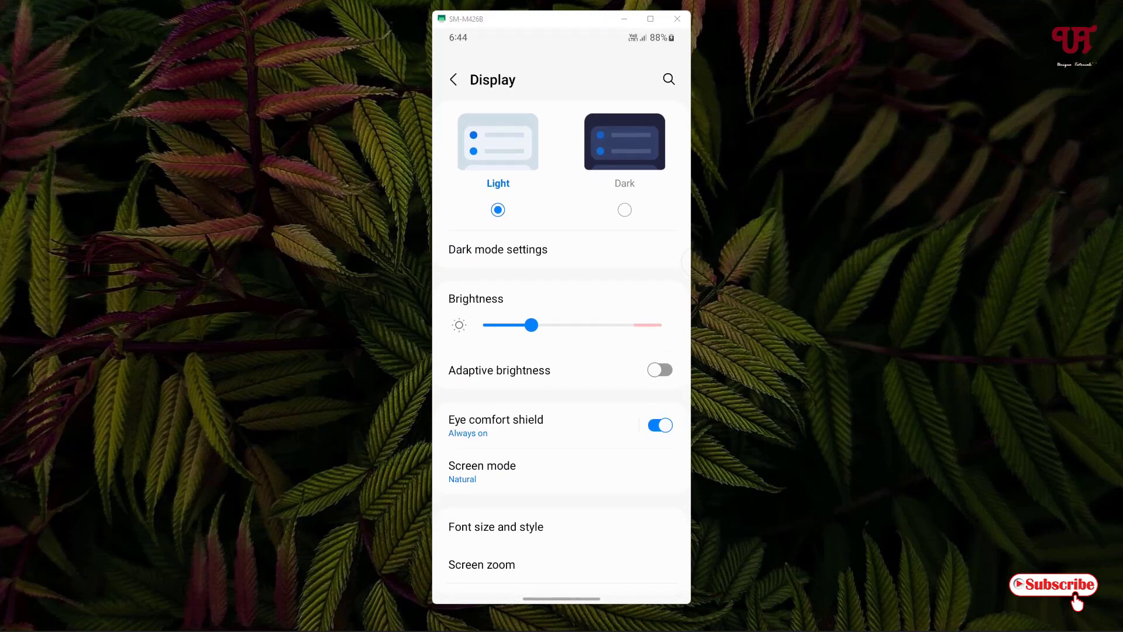
Step: Scroll down the Display page and reach the Navigation bar entry
scroll("down", 3)
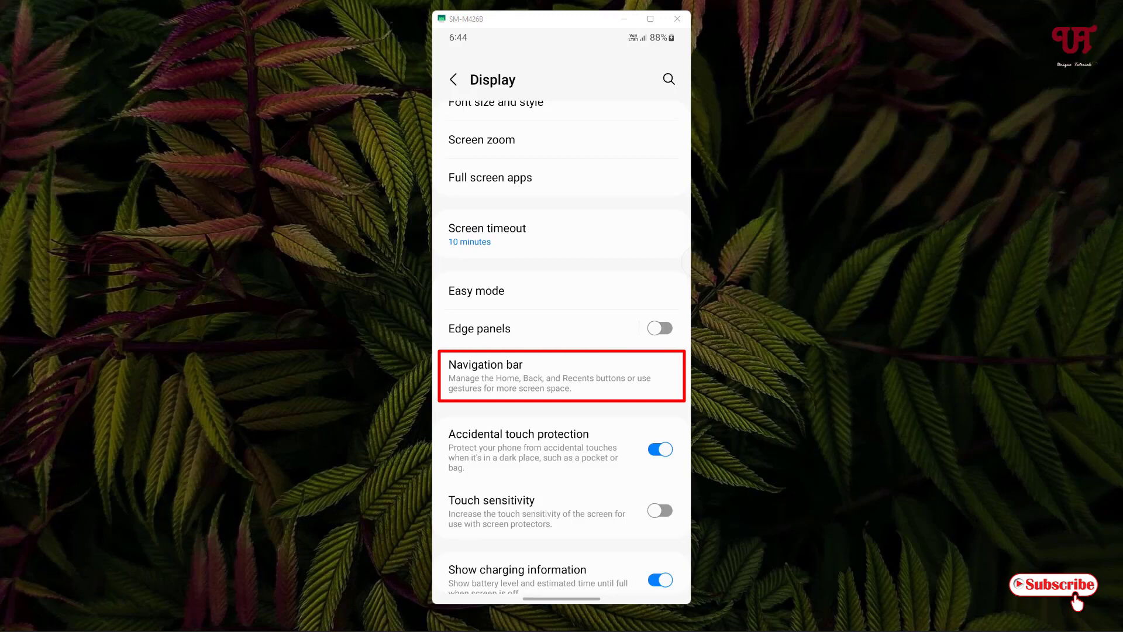
left_click(561, 376)
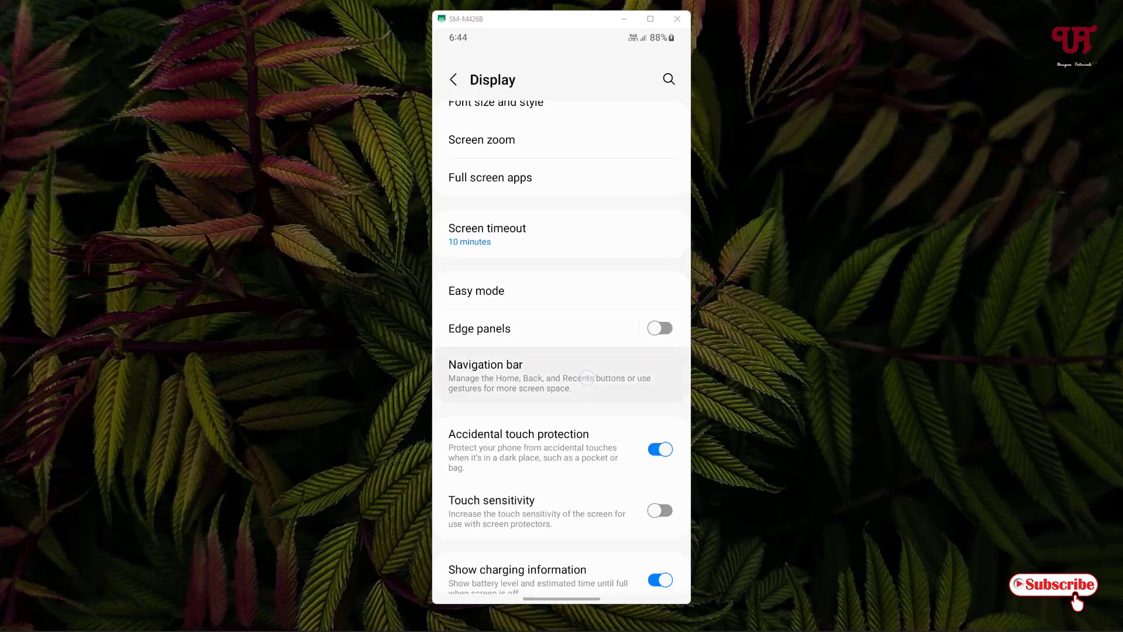
Step: Keep Swipe gestures as navigation type and switch the Gesture hint off
left_click(484, 364)
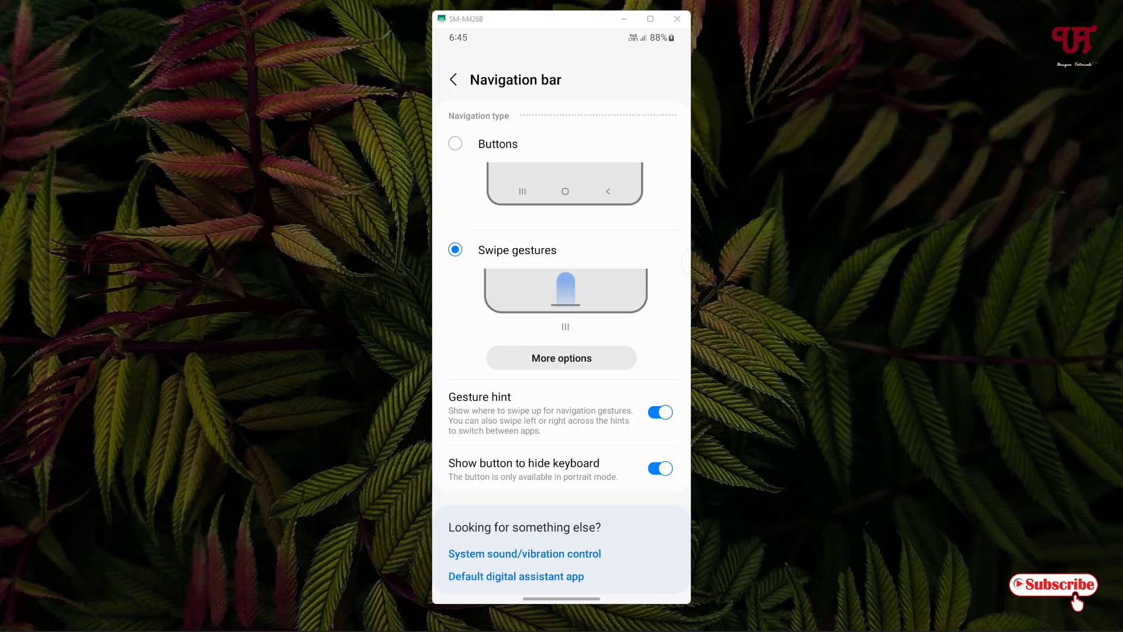
left_click(658, 412)
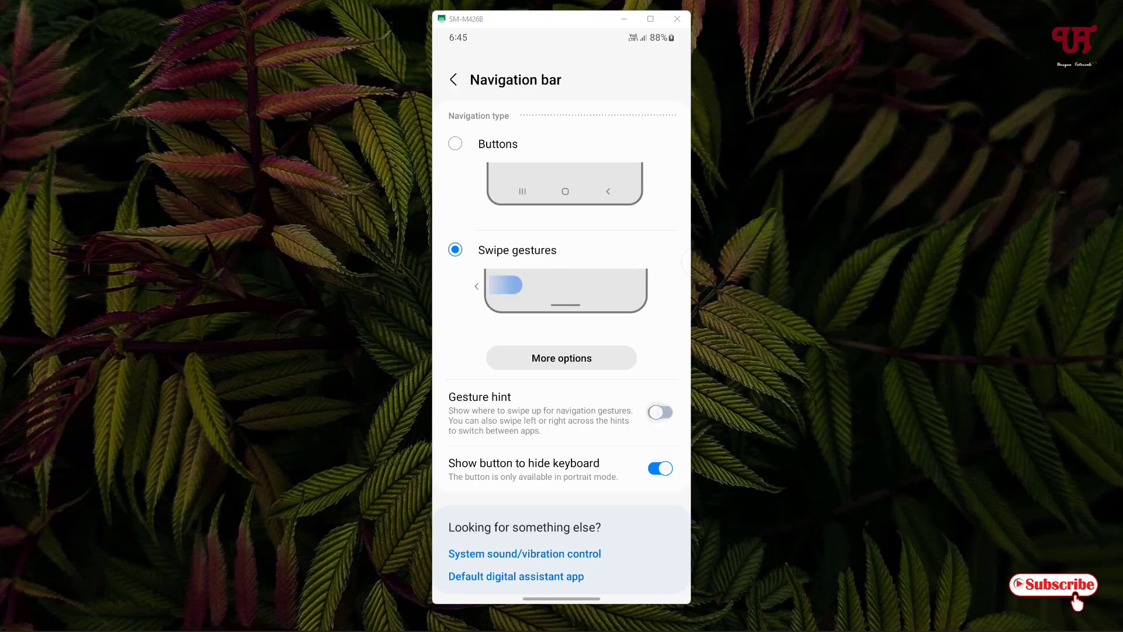